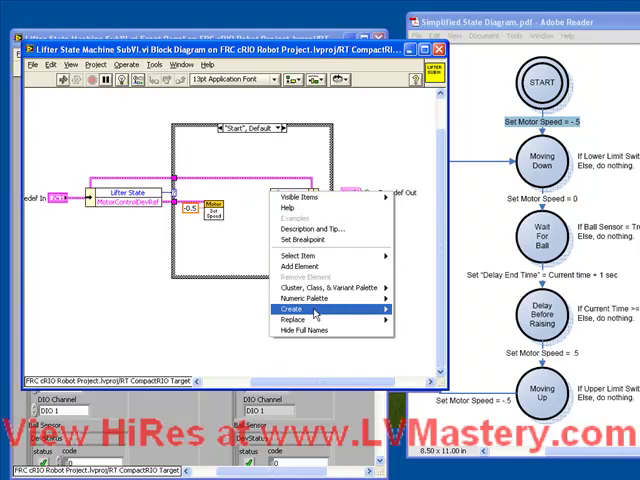
Step: Create a Lifter State constant in the Start case and set it to Moving Down
left_click(300, 300)
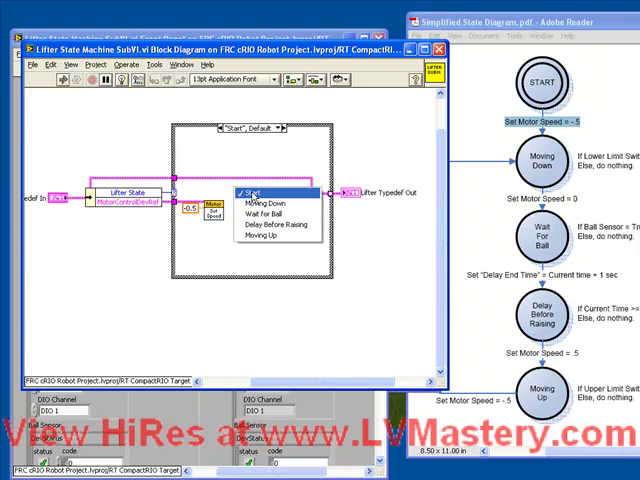
left_click(252, 204)
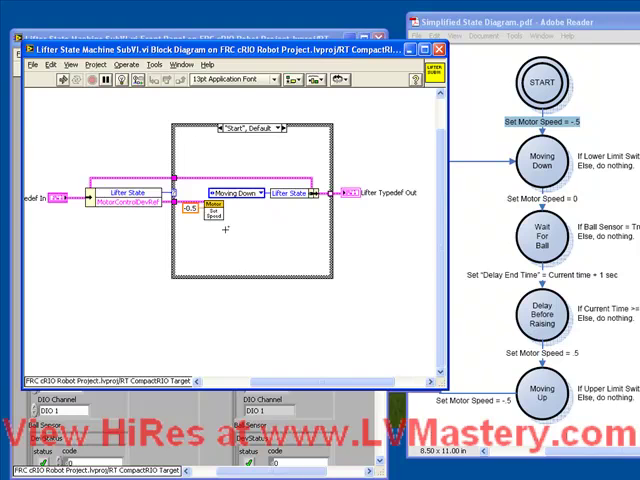
mouse_move(182, 320)
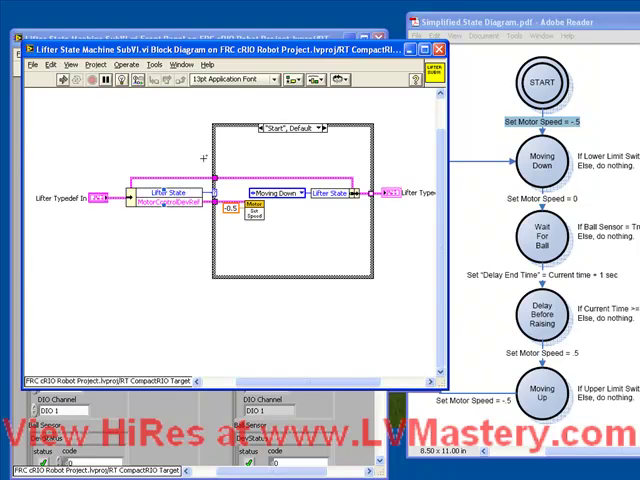
mouse_move(344, 108)
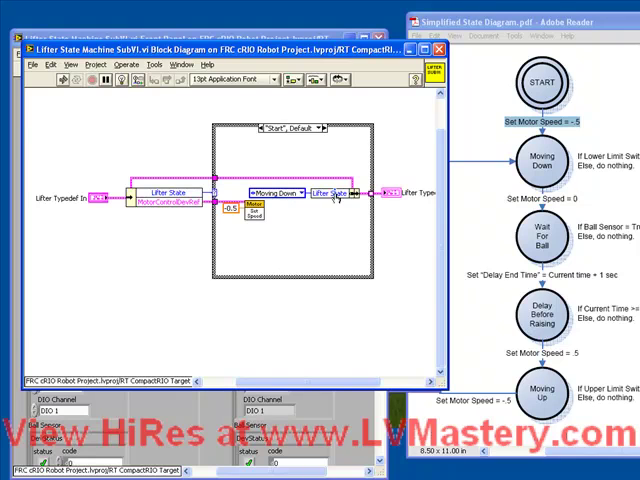
mouse_move(464, 148)
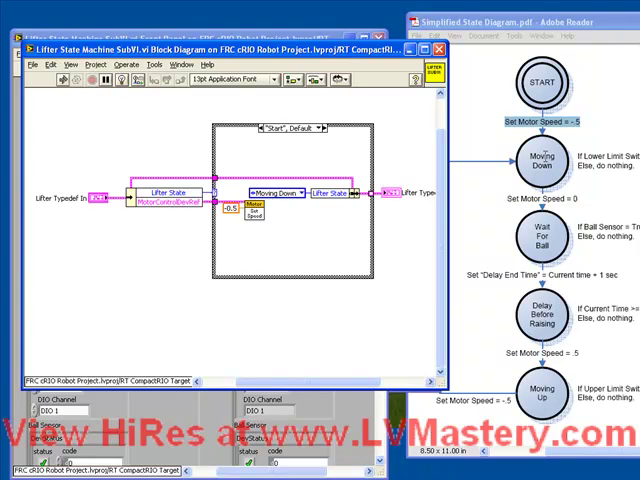
mouse_move(384, 304)
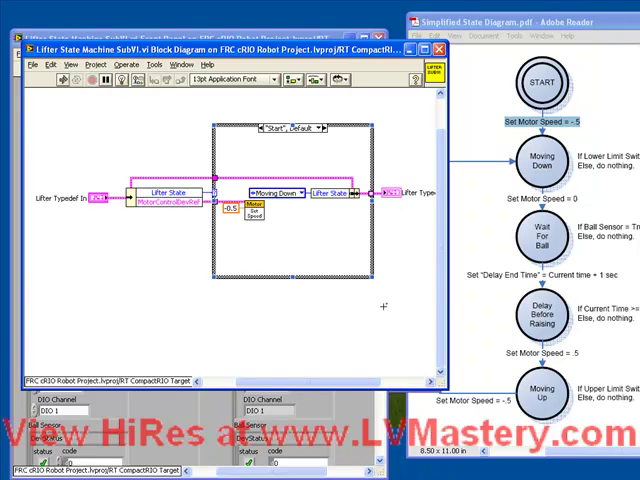
mouse_move(482, 148)
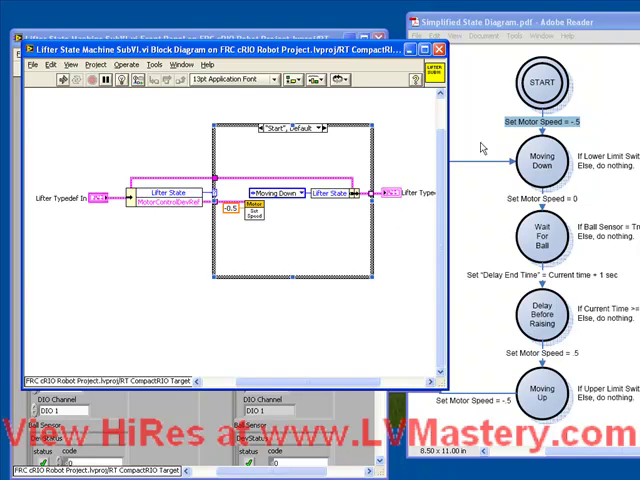
mouse_move(494, 212)
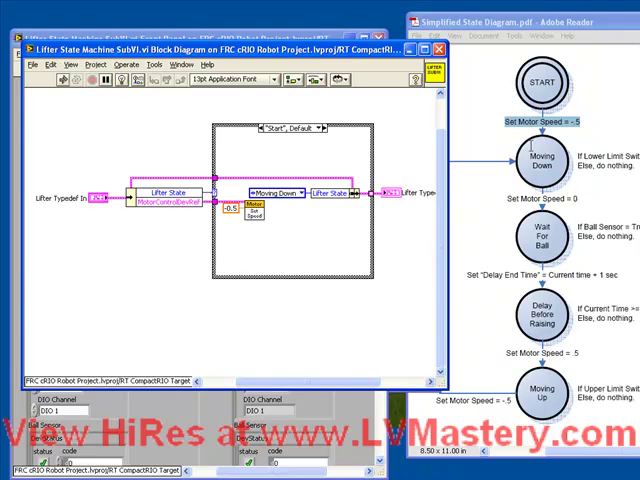
mouse_move(360, 92)
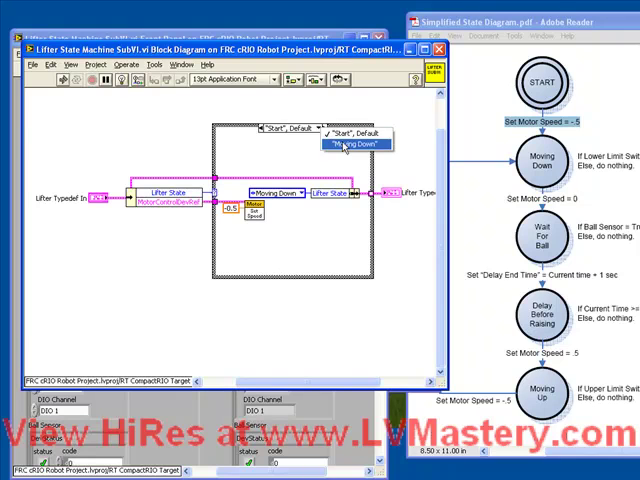
Step: Select the Moving Down case from the case selector label
left_click(356, 144)
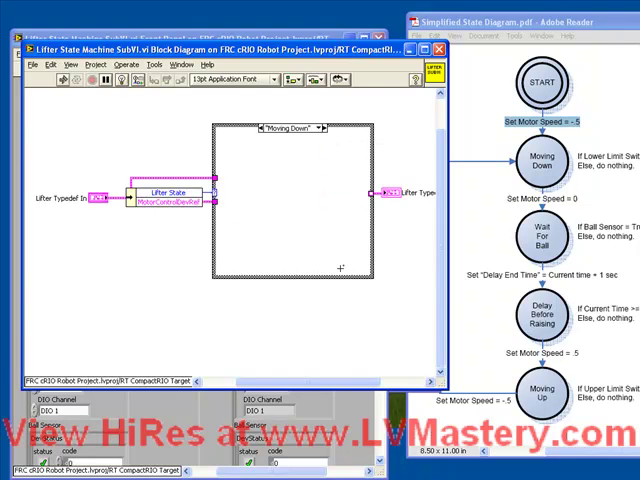
mouse_move(344, 256)
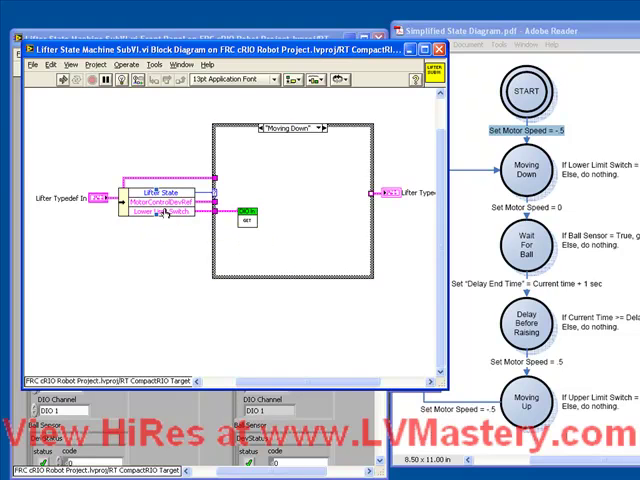
Step: Draw a nested Case Structure inside the Moving Down case
left_click_drag(244, 210, 236, 222)
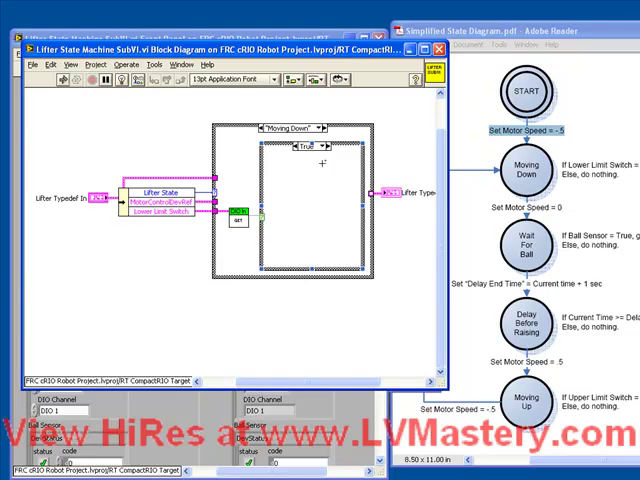
Step: Wire an enum state constant from the inner case through tunnels to the Lifter State output
left_click(306, 144)
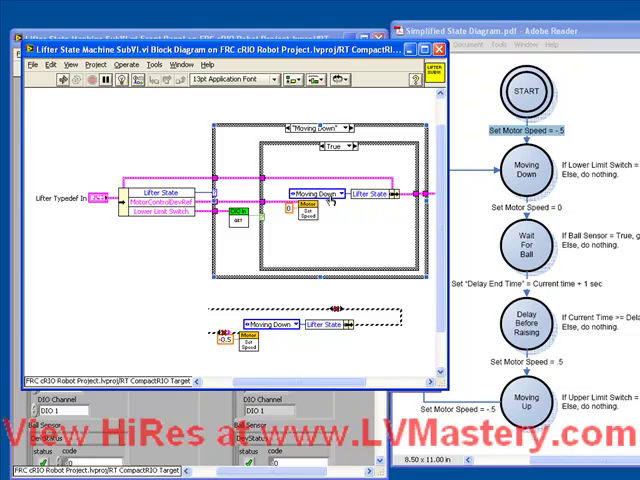
Step: Set the inner next state to Wait For Ball and duplicate Moving Down into a Wait For Ball case
left_click(308, 192)
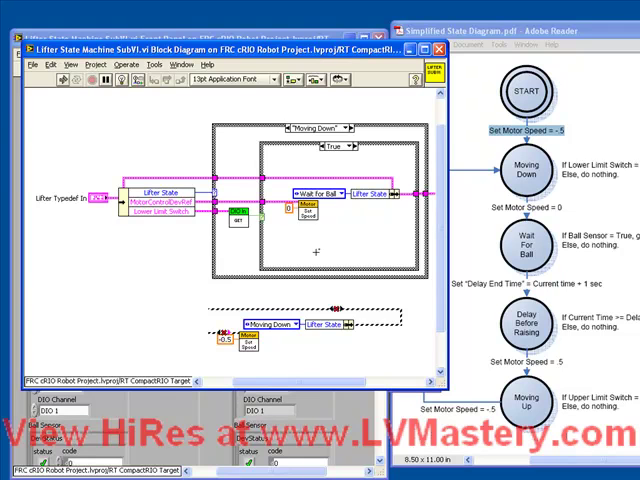
mouse_move(476, 208)
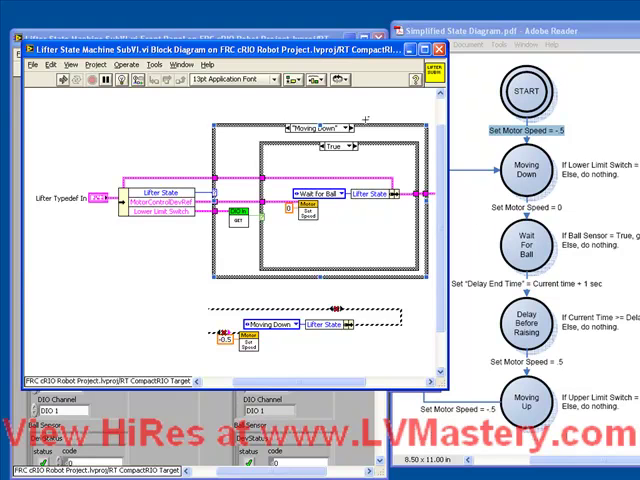
right_click(340, 136)
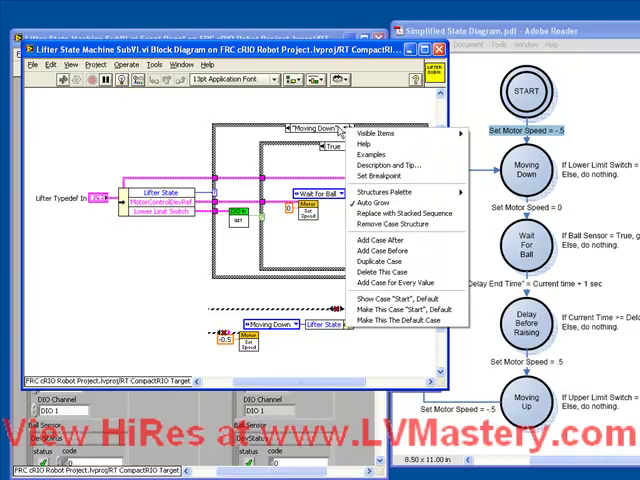
mouse_move(372, 264)
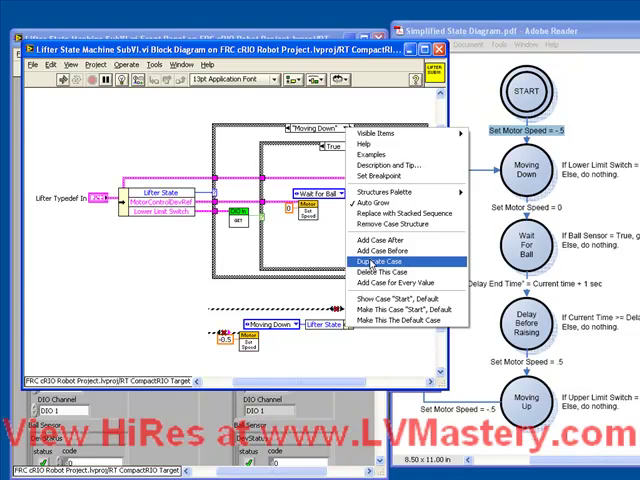
left_click(372, 254)
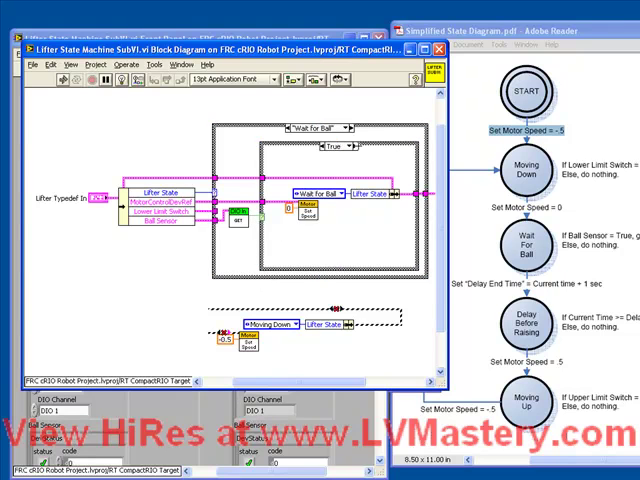
Step: In the Wait For Ball case, set the inner next-state constant to Delay Before Raising
left_click(350, 146)
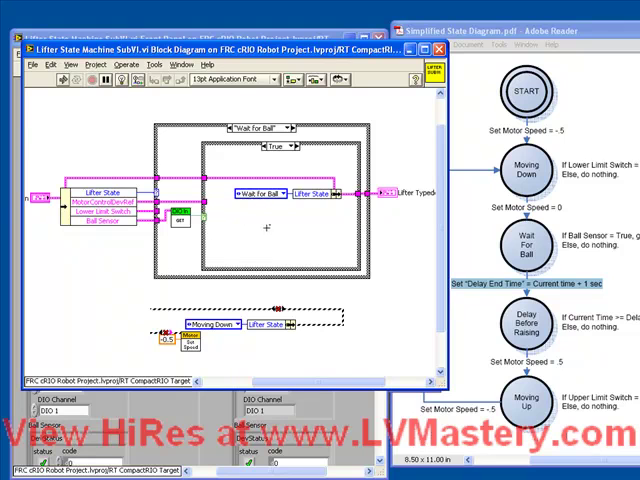
left_click(270, 196)
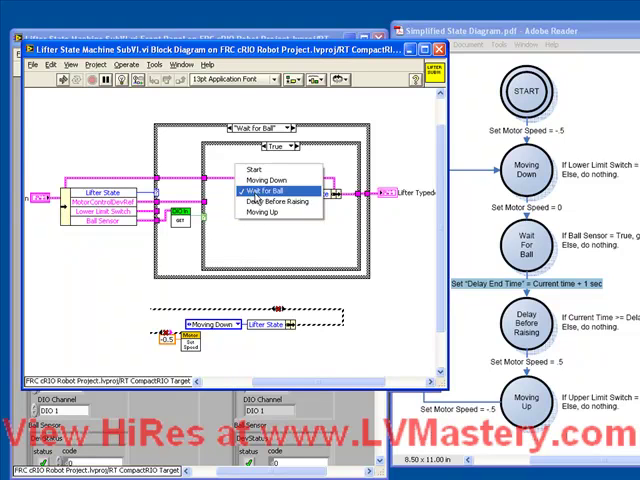
left_click(272, 200)
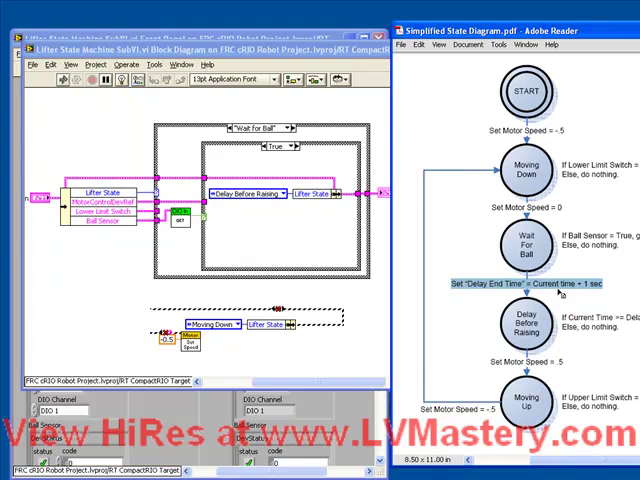
mouse_move(368, 252)
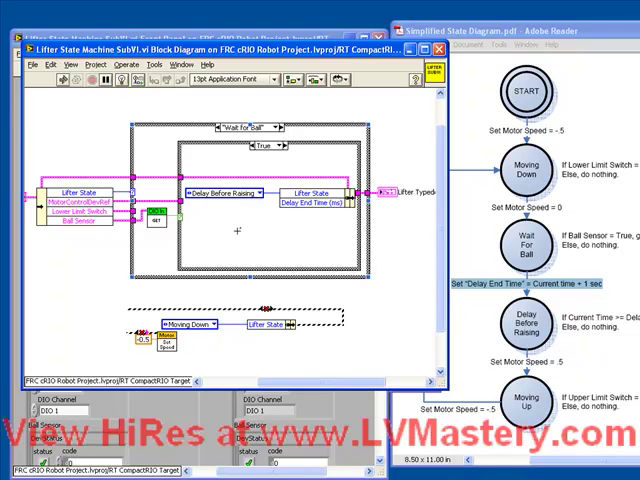
Step: Add a Tick Count Express VI with Counter Units in msec for the Delay End Time
right_click(236, 232)
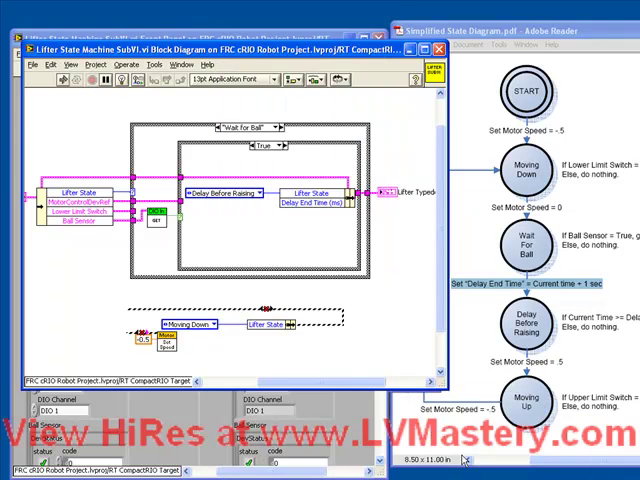
double_click(208, 224)
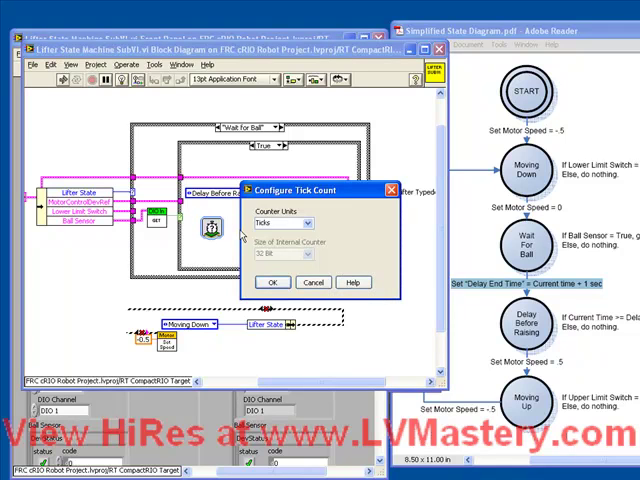
left_click(316, 222)
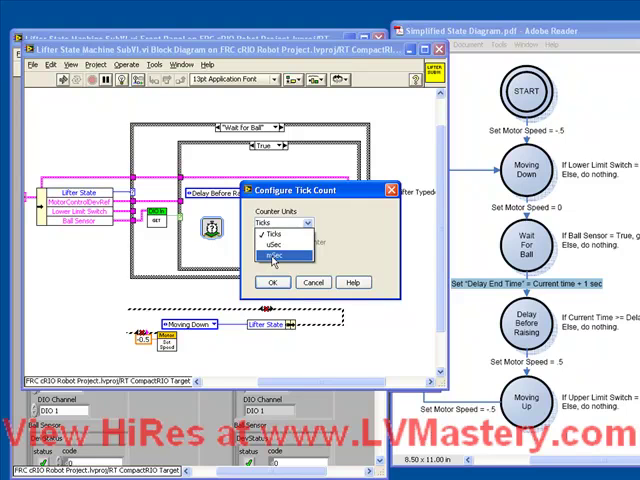
left_click(272, 256)
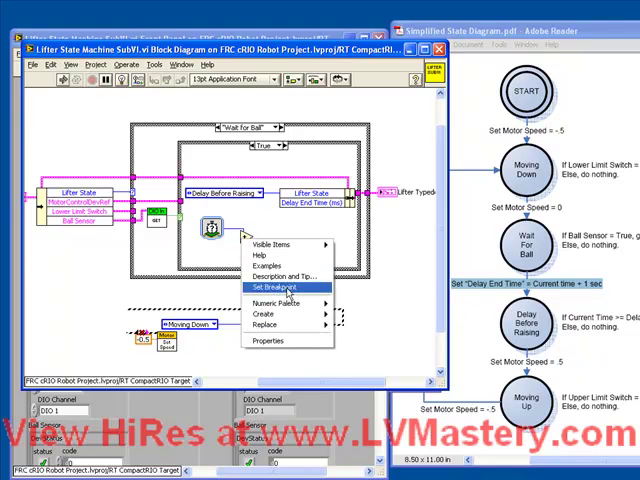
left_click(268, 288)
type("1000")
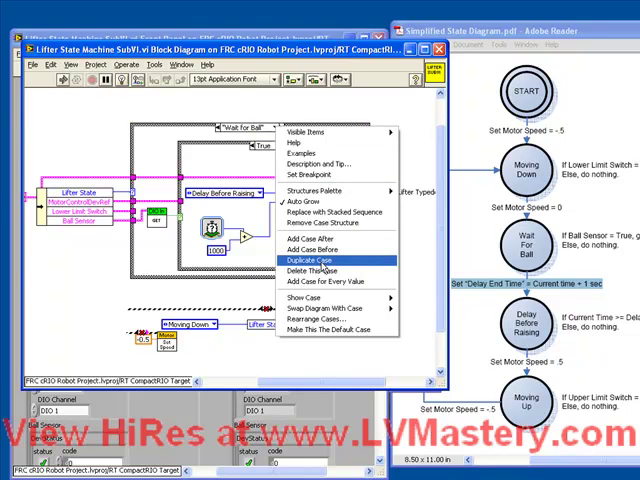
Step: Duplicate the case as Delay Before Raising and pick its lifter-state field in Unbundle By Name
left_click(312, 260)
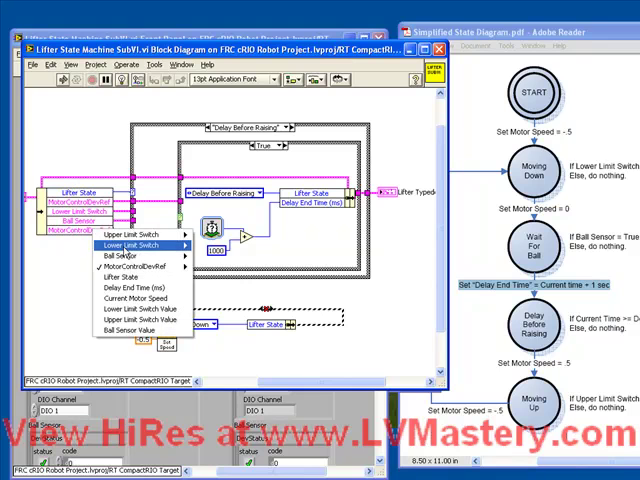
left_click(136, 288)
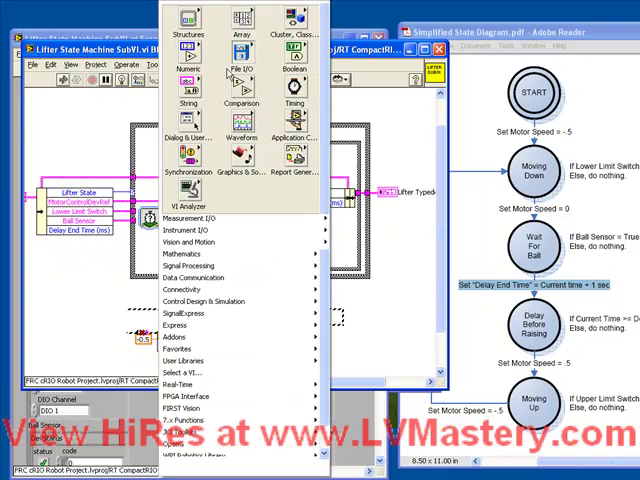
Step: Add a Comparison of current time against Delay End Time and set the next state to Moving Up
left_click(238, 104)
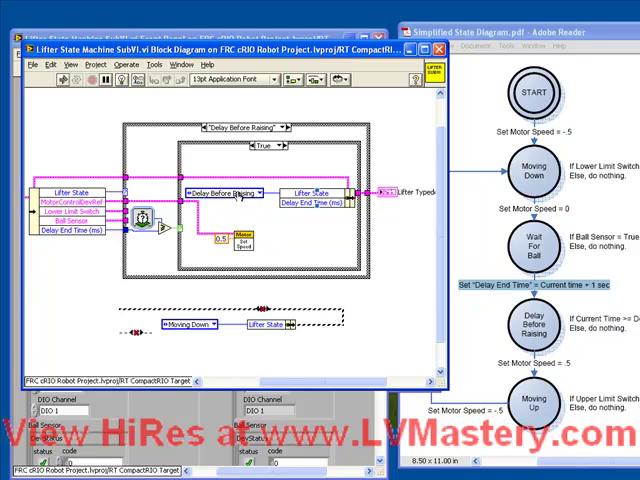
left_click(224, 192)
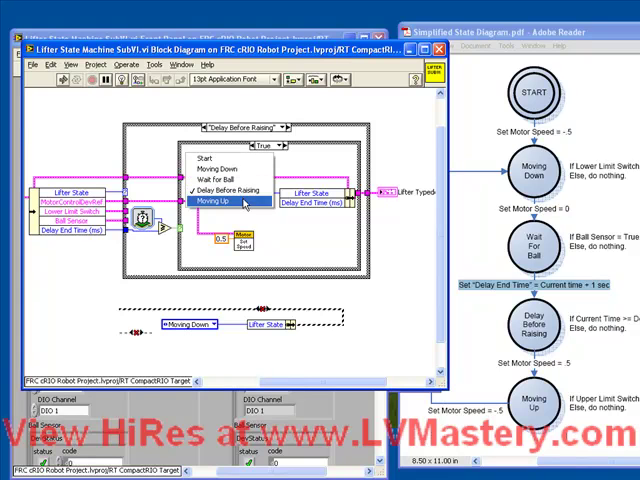
left_click(224, 202)
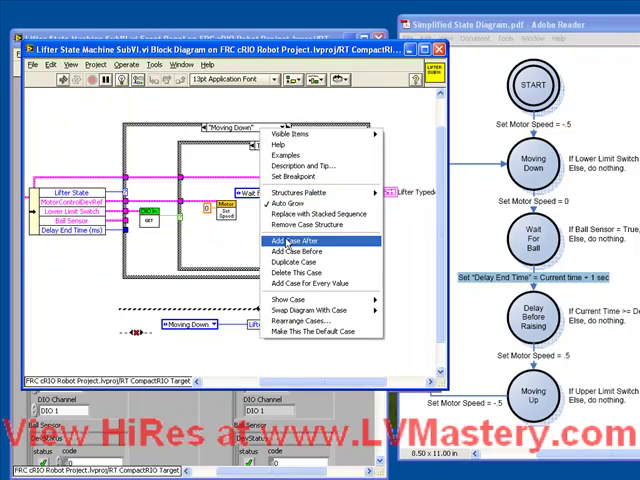
Step: Add a Moving Up case checking the limit switch with Moving Down as its next state
left_click(290, 240)
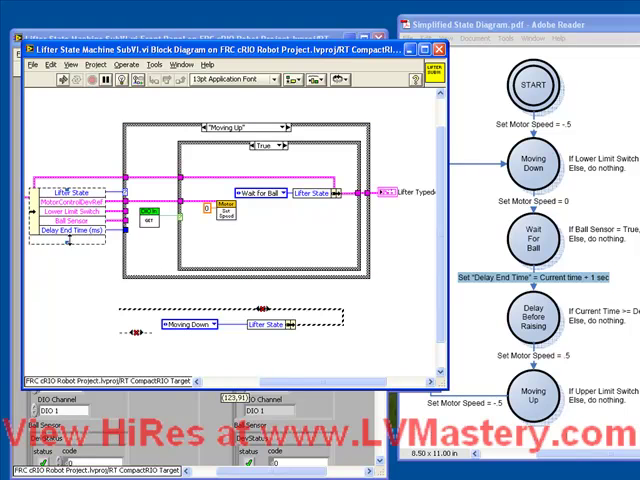
right_click(60, 238)
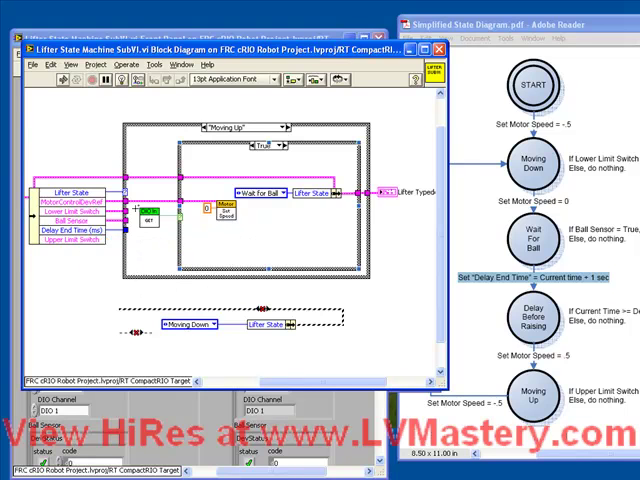
mouse_move(112, 238)
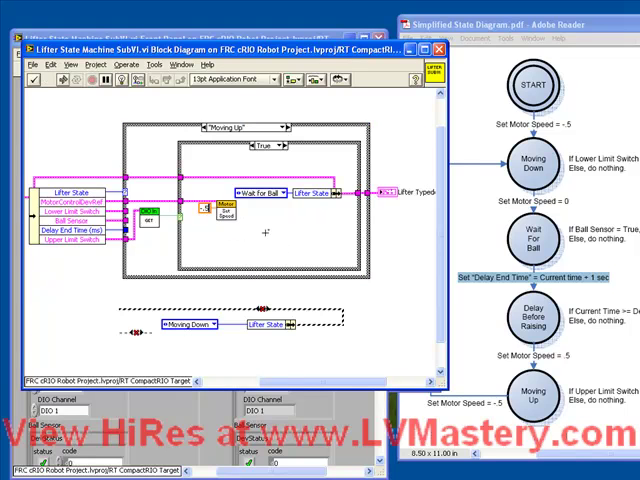
left_click(256, 192)
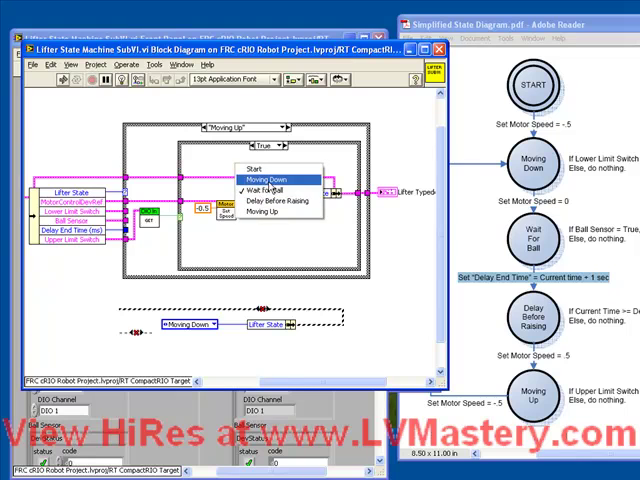
left_click(272, 188)
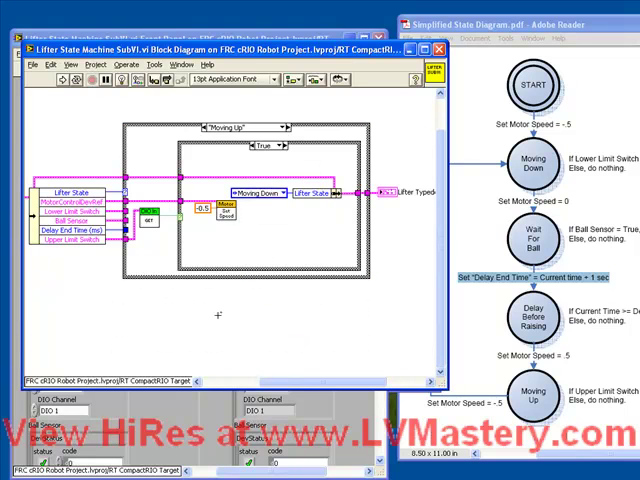
mouse_move(222, 300)
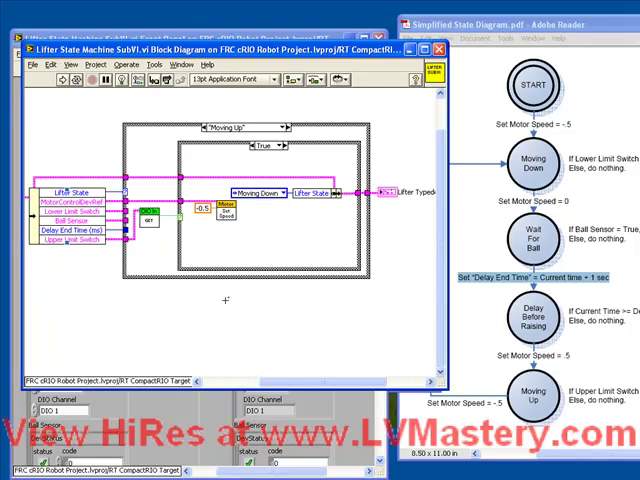
mouse_move(236, 330)
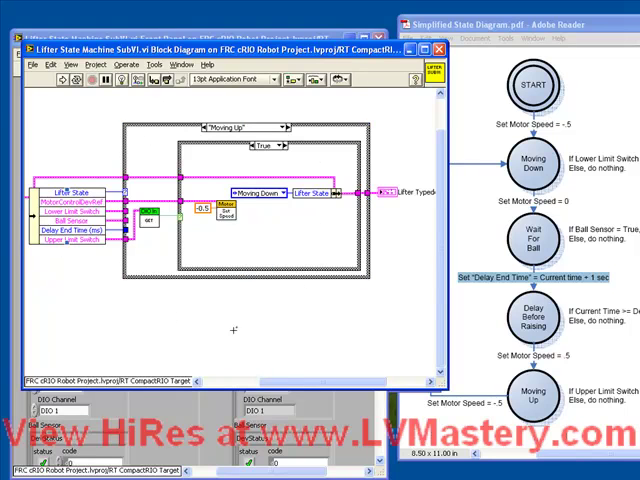
mouse_move(234, 172)
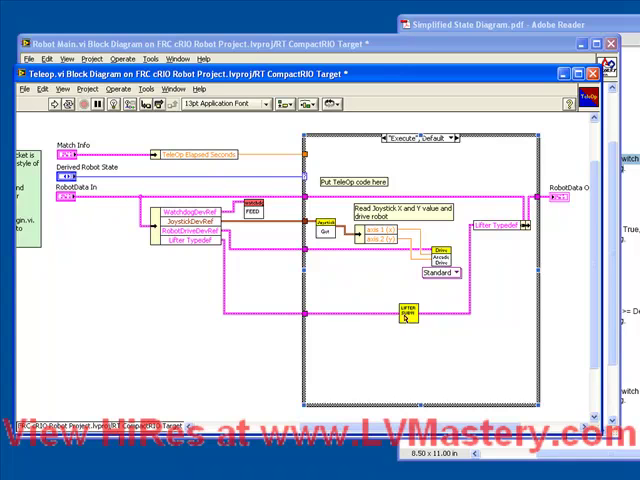
mouse_move(404, 316)
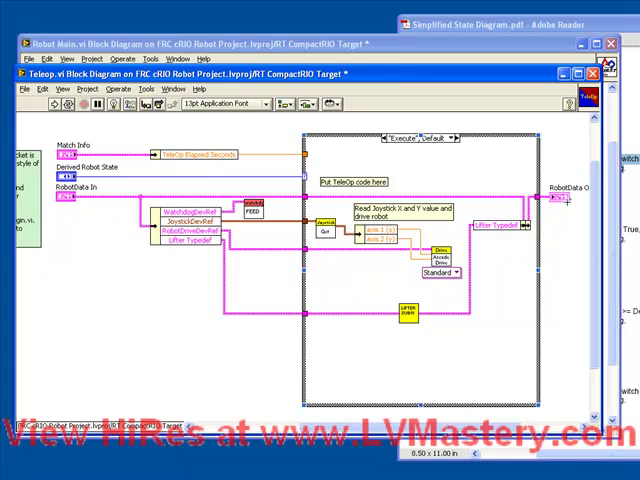
mouse_move(380, 300)
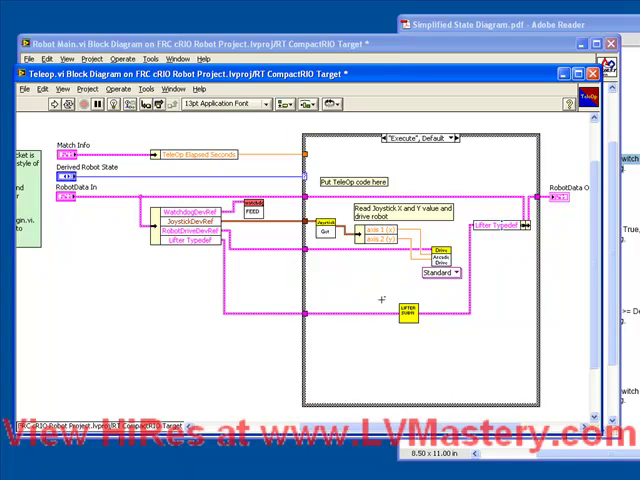